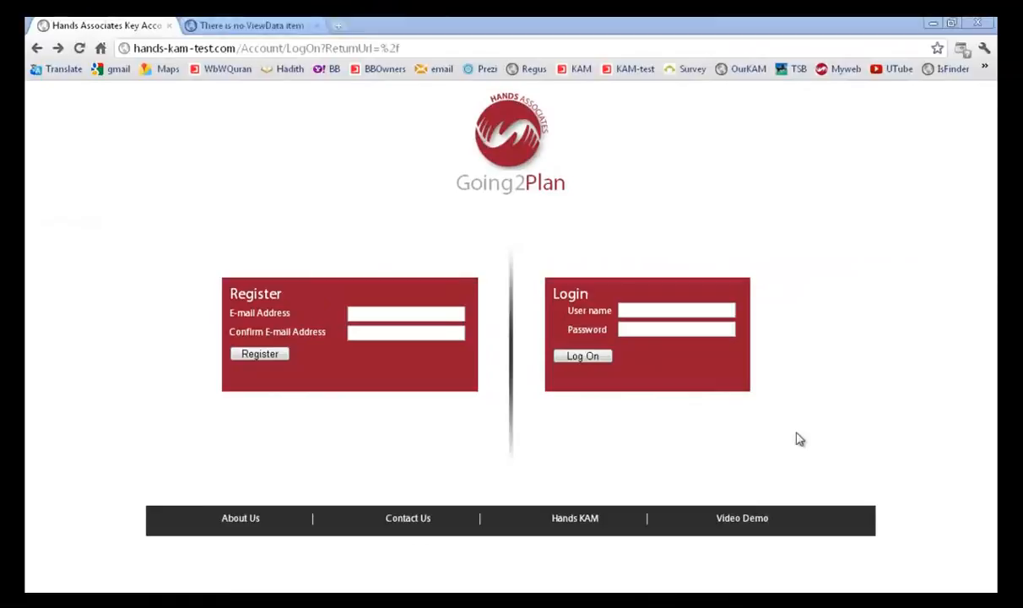
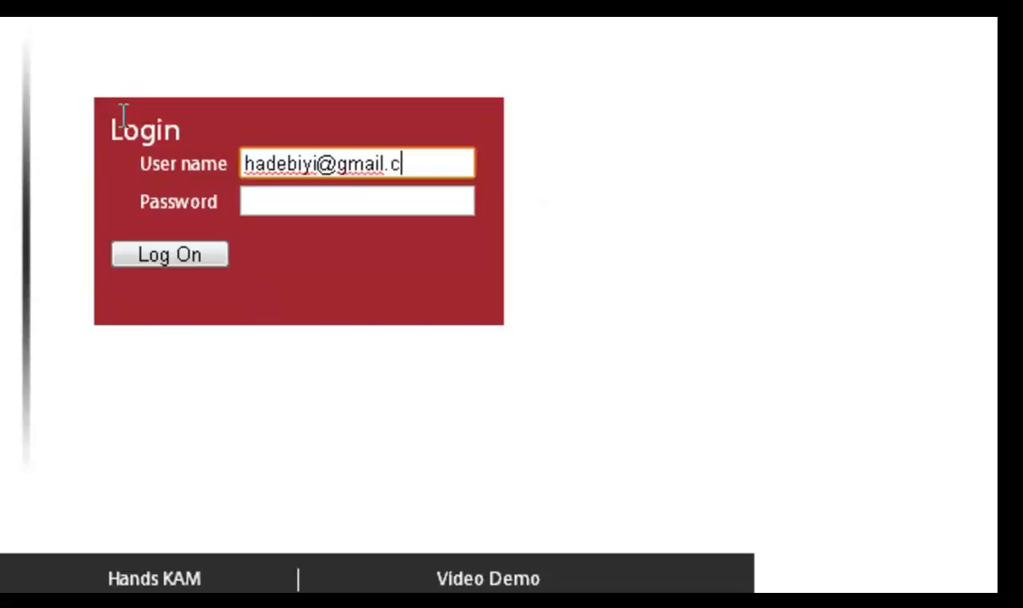
{"action": "left_click", "coordinate": [356, 201]}
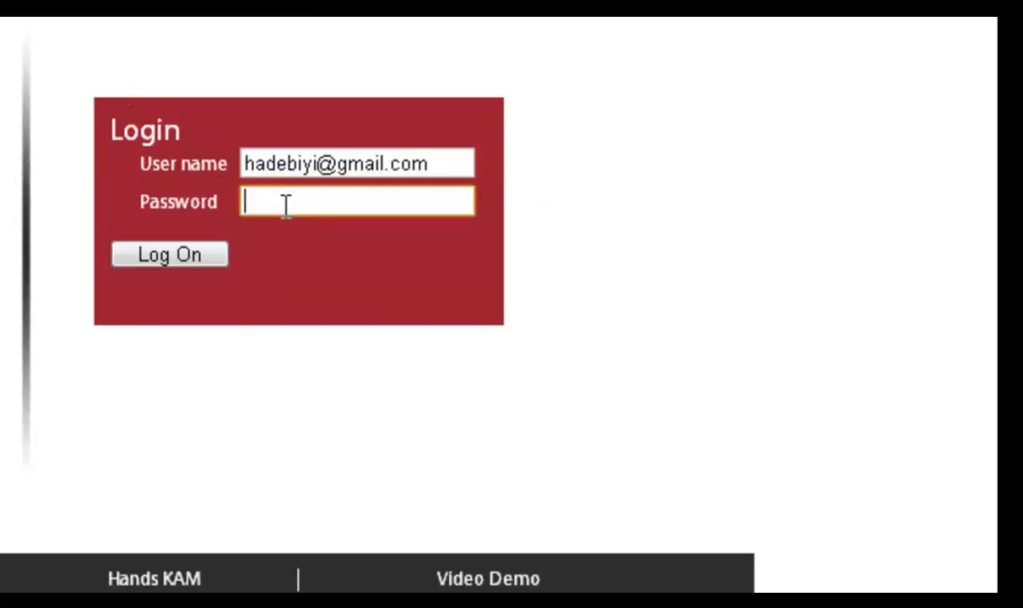
{"action": "type", "text": "password"}
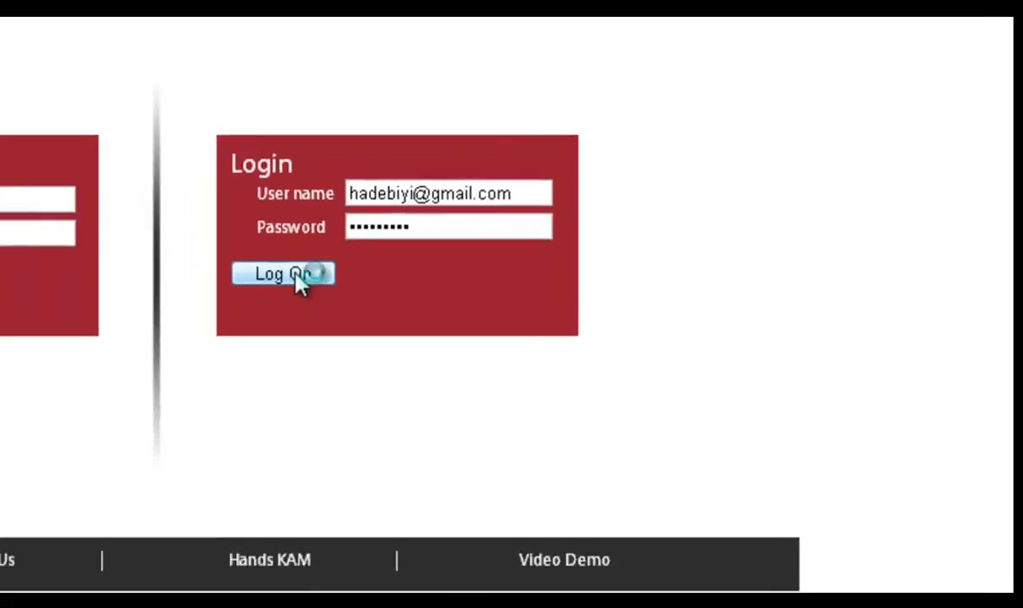
{"action": "left_click", "coordinate": [282, 273]}
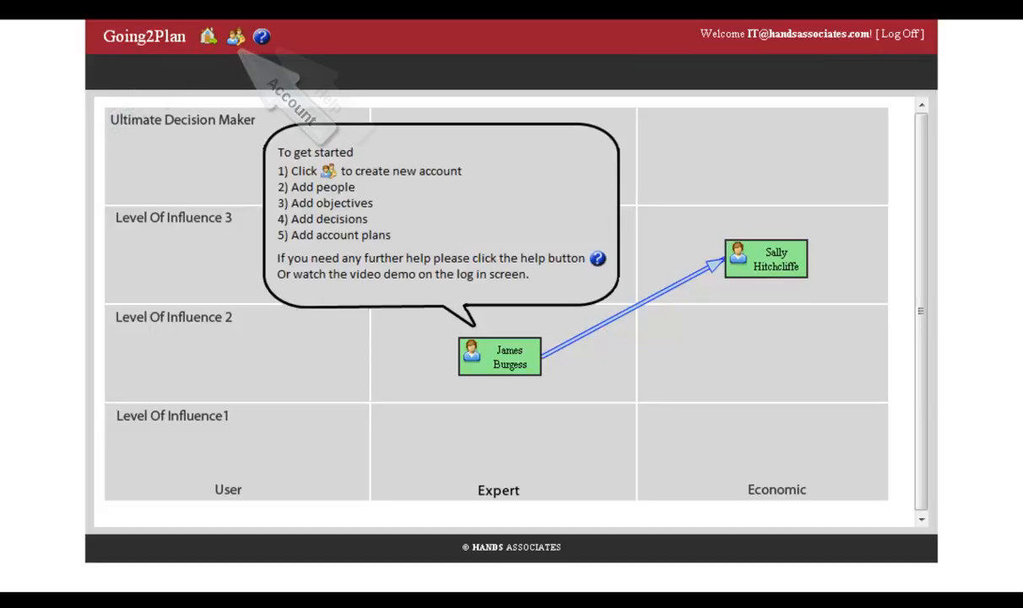
{"action": "mouse_move", "coordinate": [262, 36]}
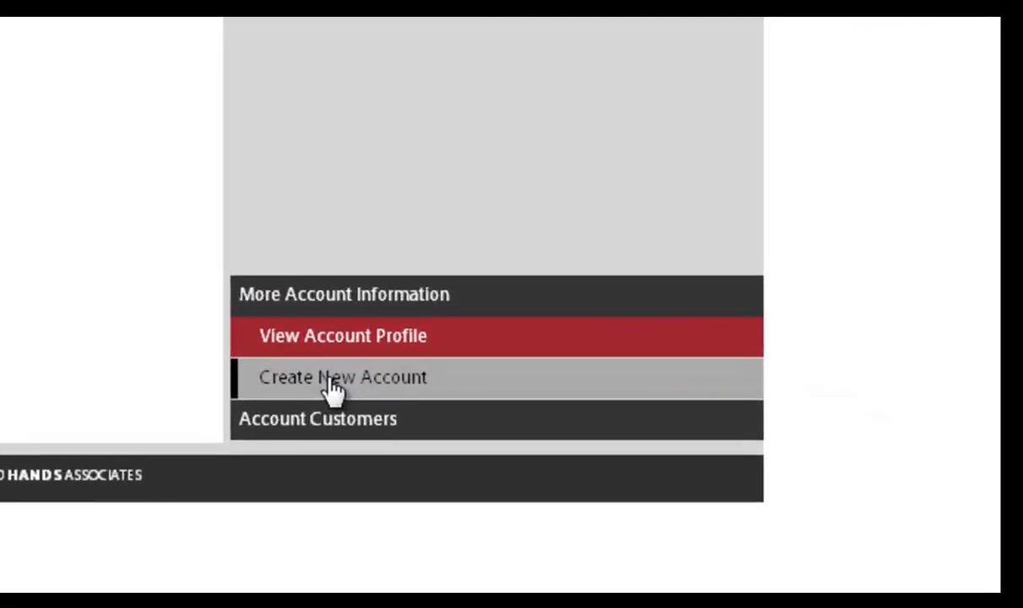
Step: Fill in and submit the new account form for Manchester
{"action": "left_click", "coordinate": [343, 377]}
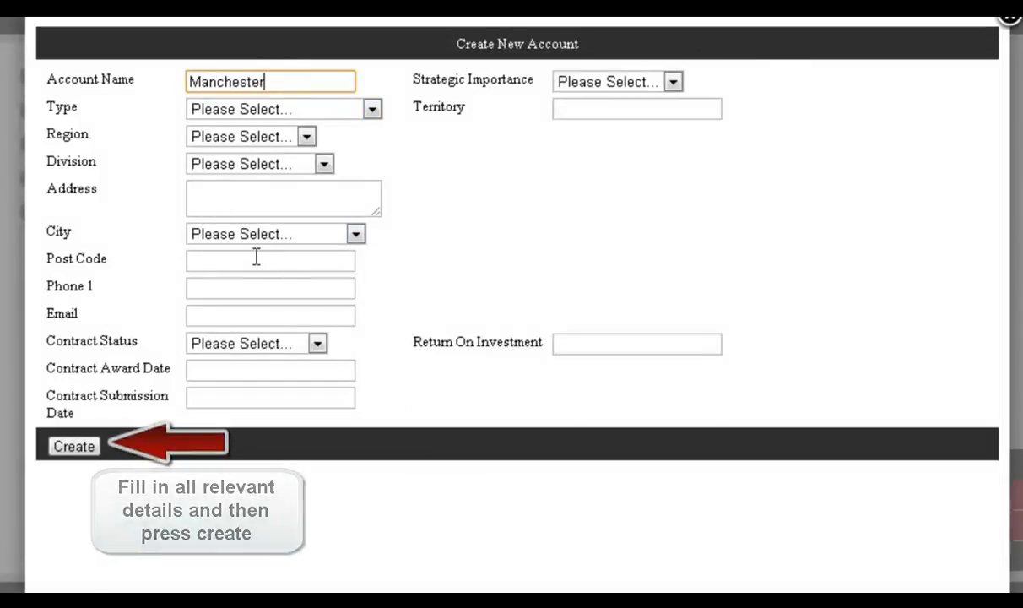
{"action": "left_click", "coordinate": [73, 446]}
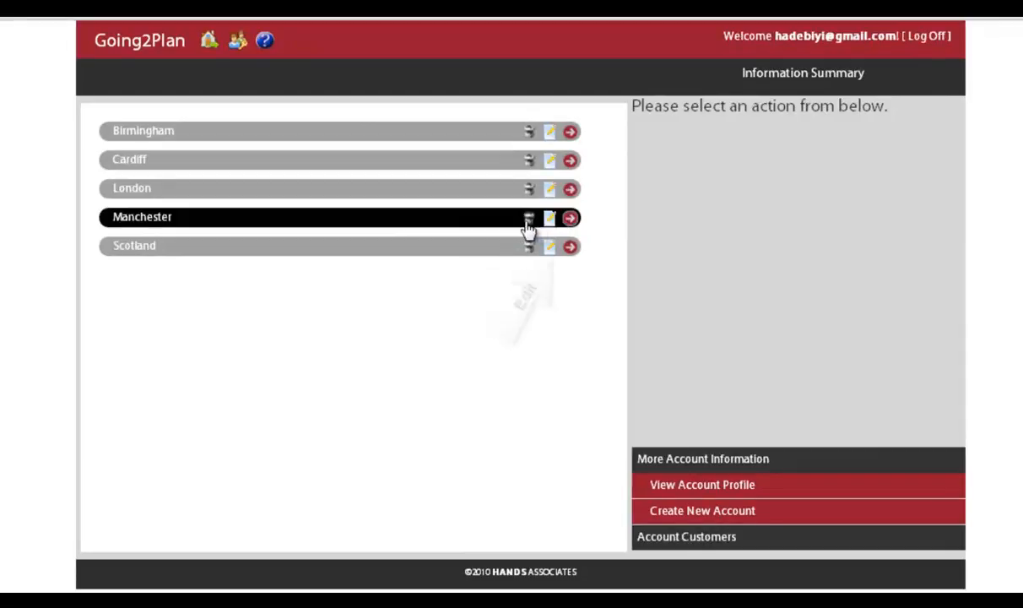
Step: Open the Manchester account profile and add a new customer to it
{"action": "left_click", "coordinate": [569, 217]}
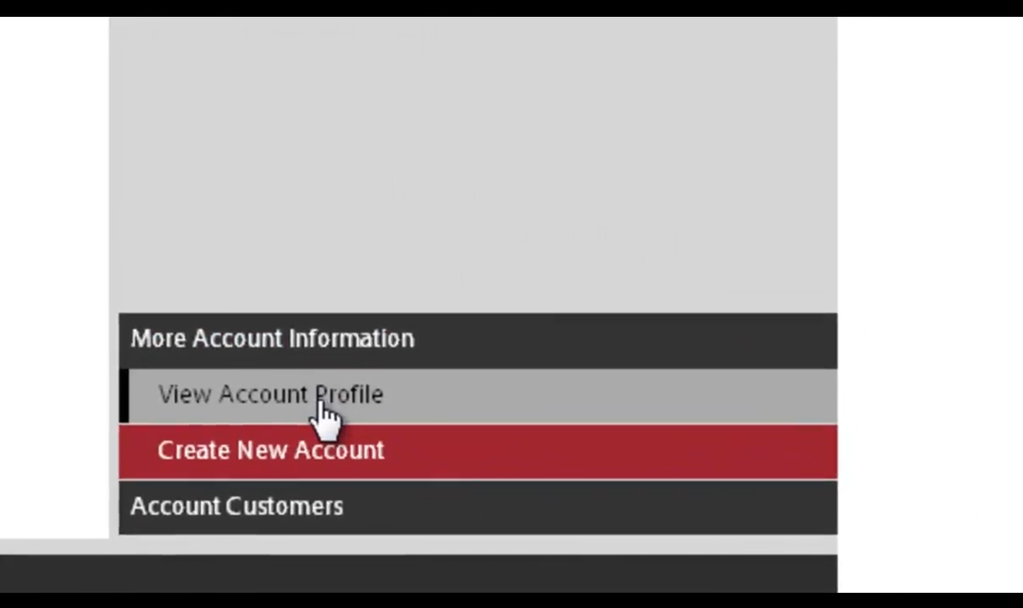
{"action": "left_click", "coordinate": [269, 394]}
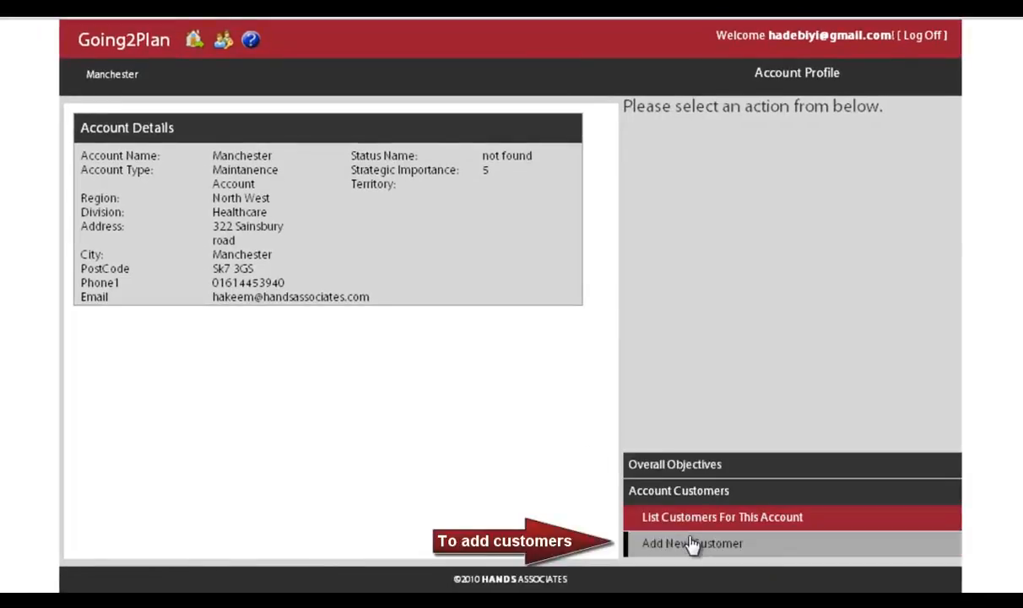
{"action": "left_click", "coordinate": [693, 542]}
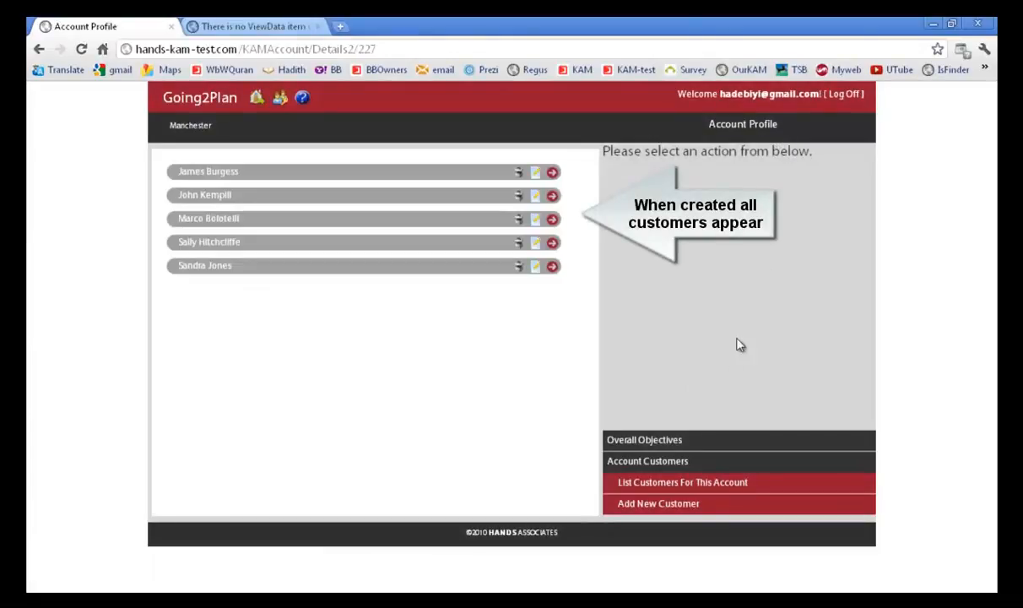
Step: Open and close the Create New Overall Objective form to view the objectives list
{"action": "left_click", "coordinate": [644, 439]}
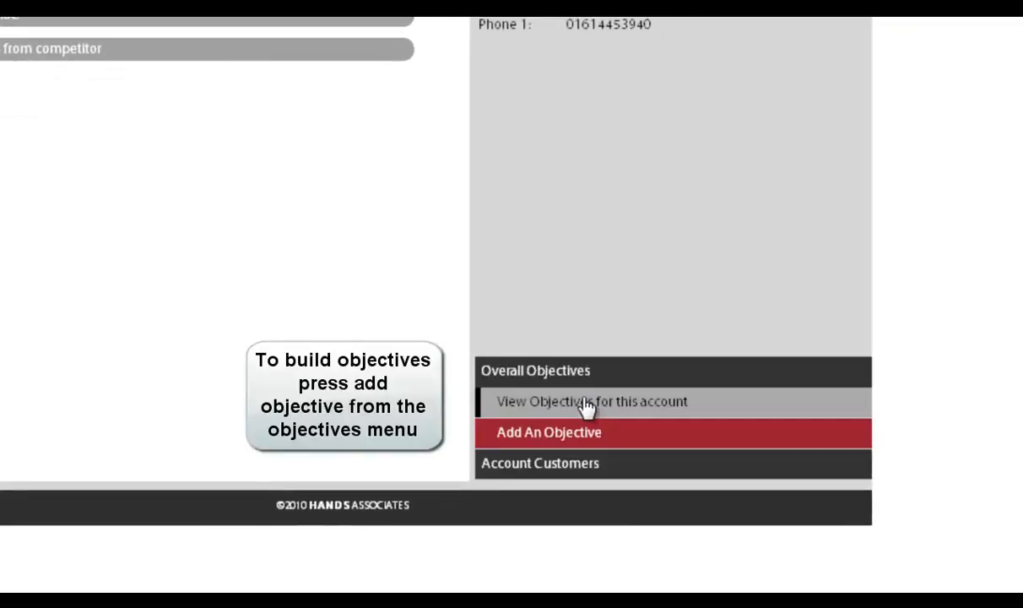
{"action": "left_click", "coordinate": [548, 431]}
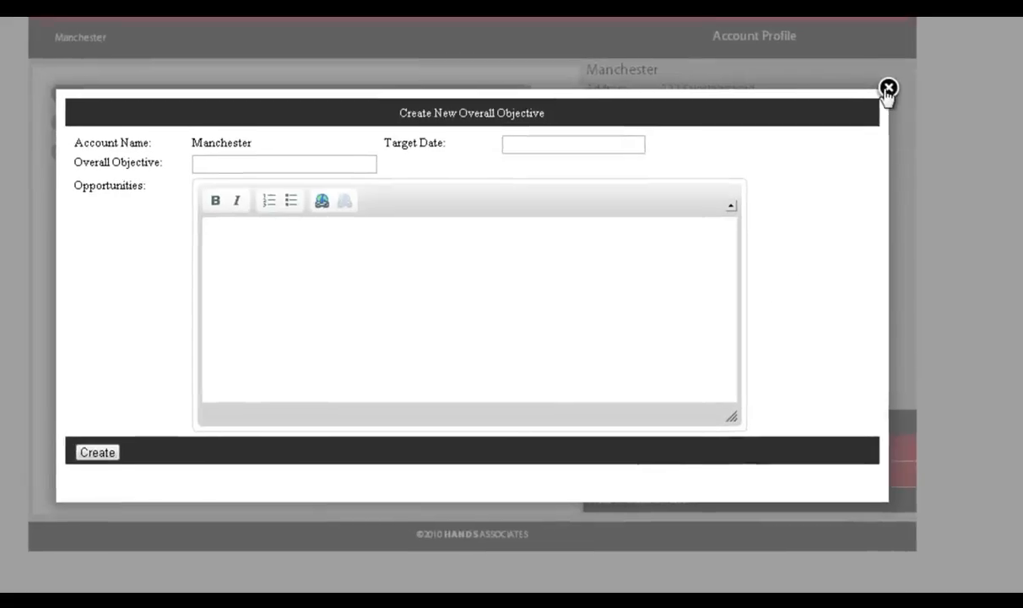
{"action": "left_click", "coordinate": [888, 88]}
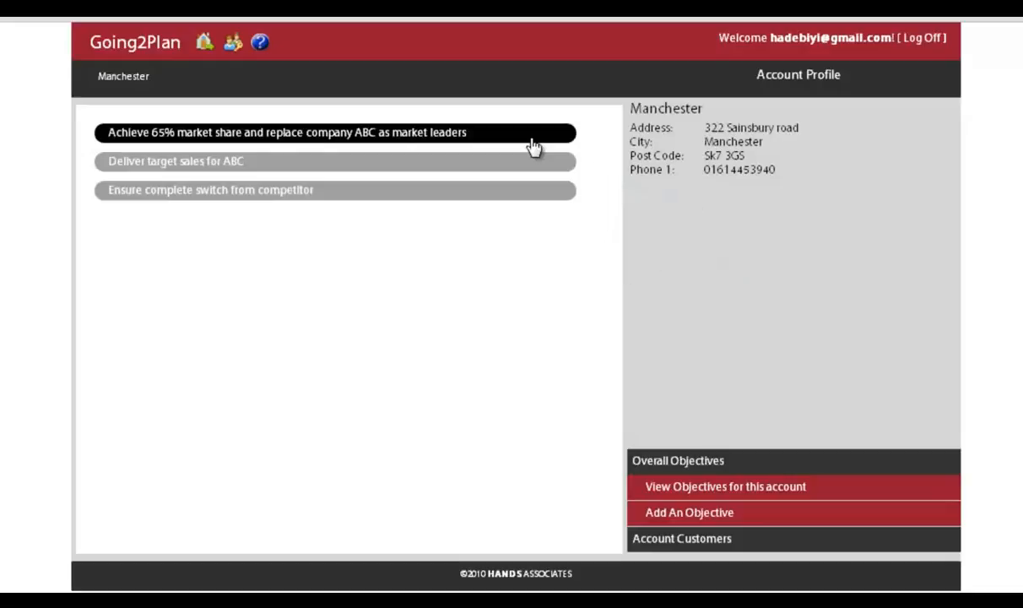
Step: Open the 65% market share objective and expand the finance decision's barriers and actions
{"action": "left_click", "coordinate": [287, 133]}
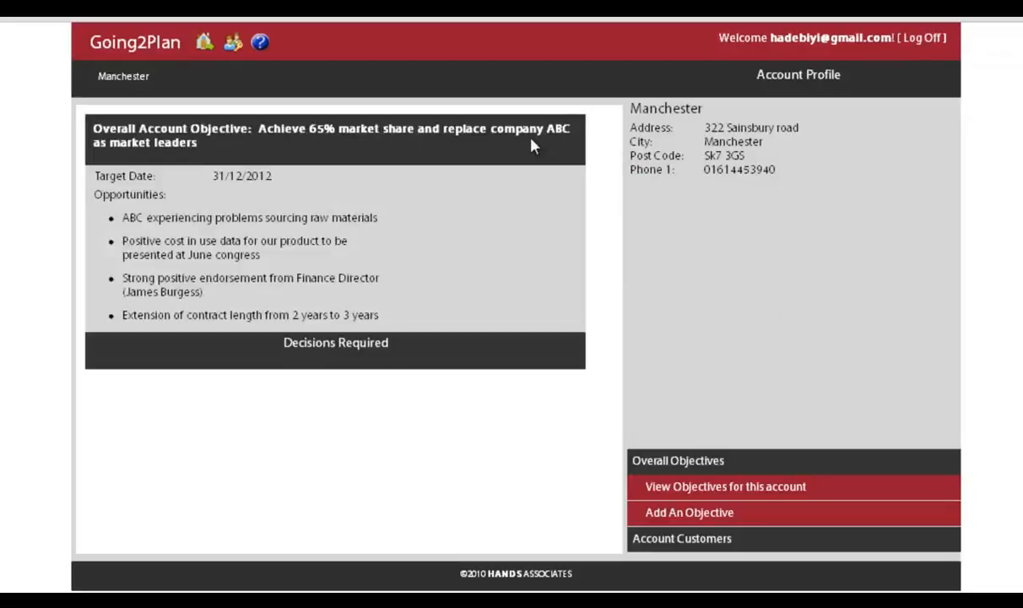
{"action": "left_click", "coordinate": [335, 342]}
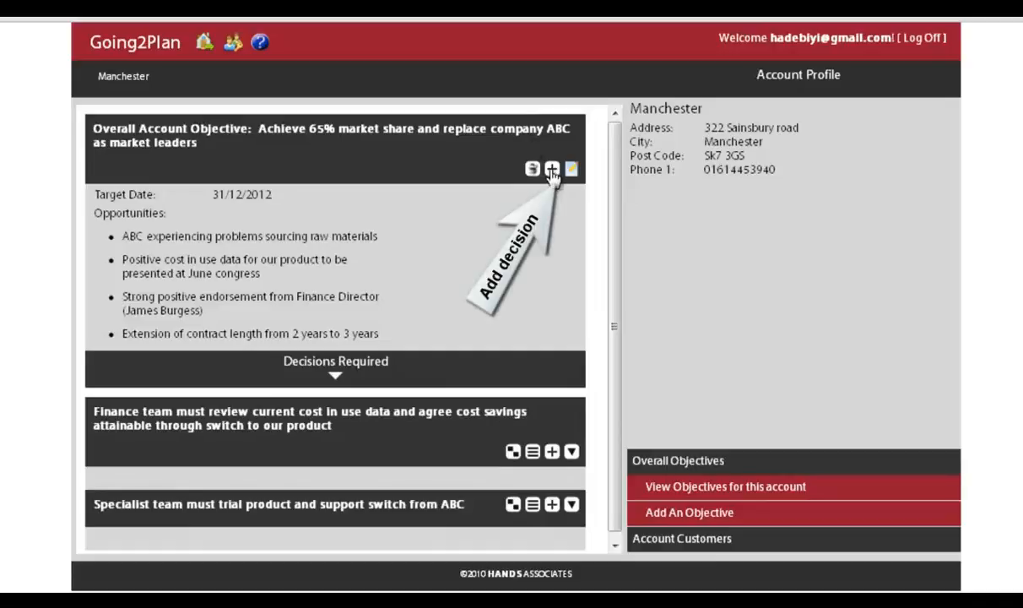
{"action": "mouse_move", "coordinate": [533, 169]}
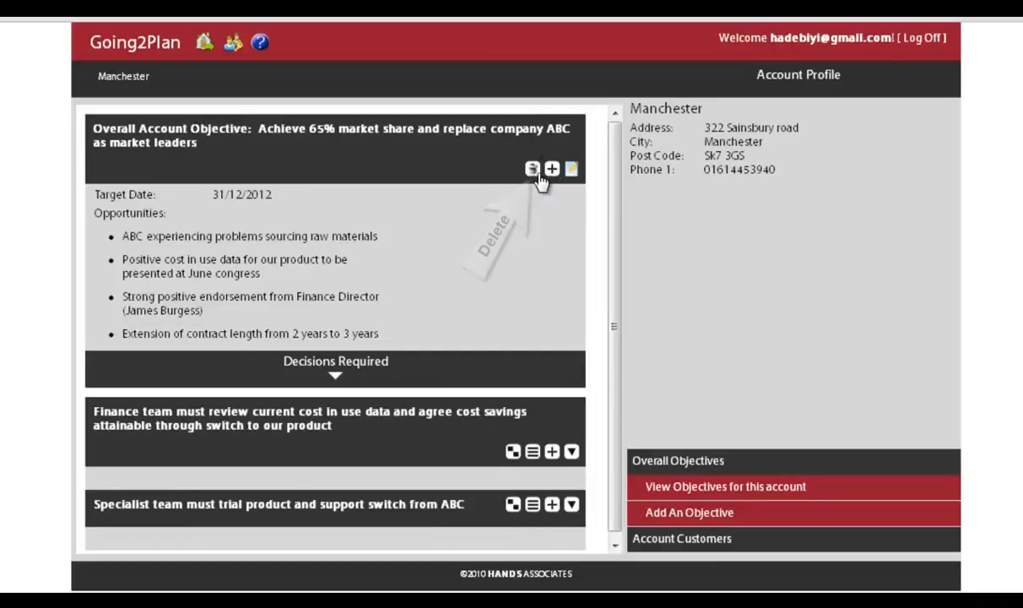
{"action": "mouse_move", "coordinate": [571, 169]}
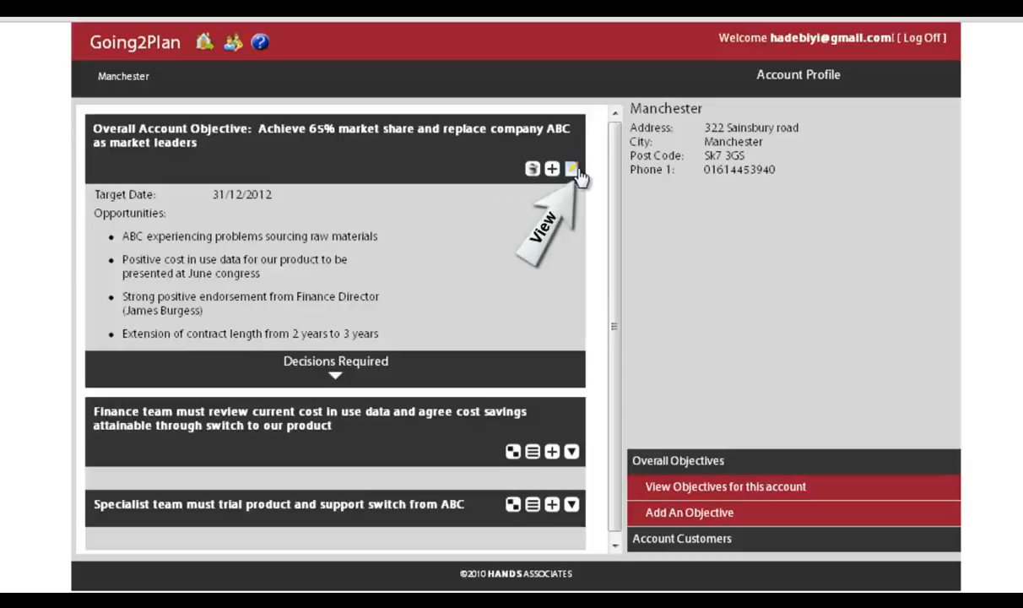
{"action": "mouse_move", "coordinate": [571, 451]}
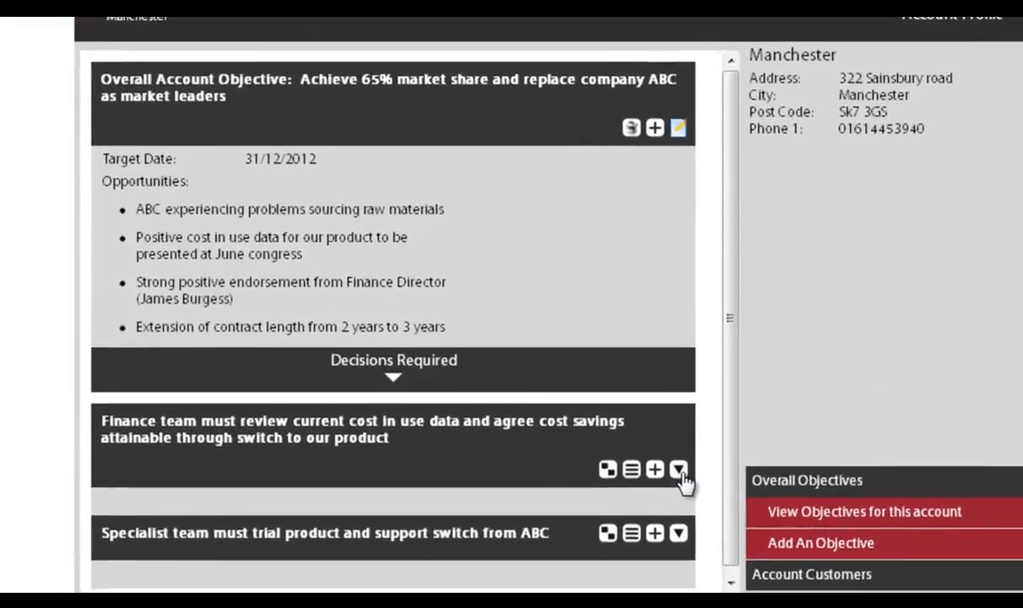
{"action": "left_click", "coordinate": [678, 470]}
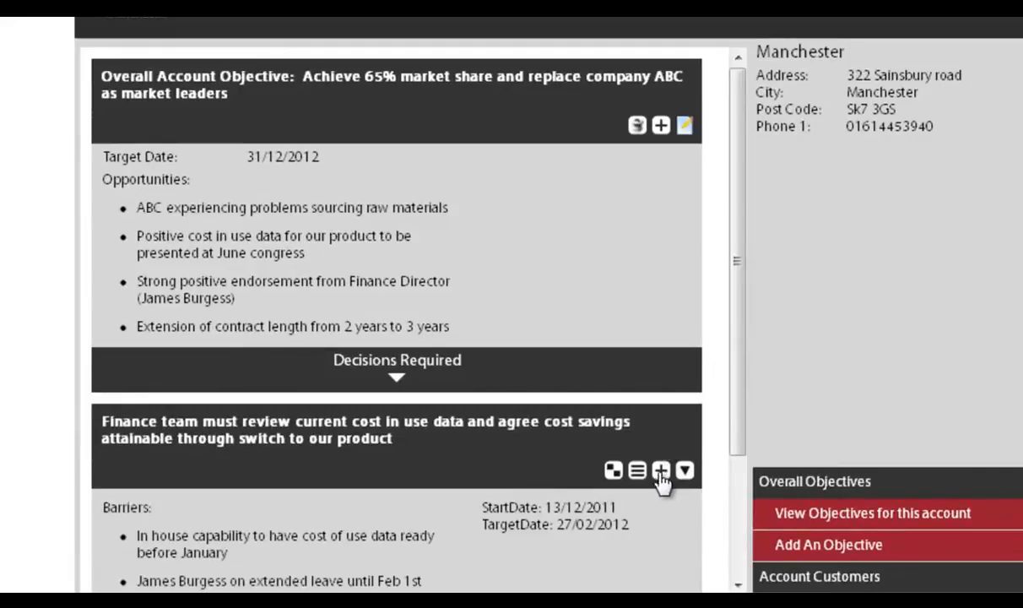
{"action": "left_click", "coordinate": [637, 471]}
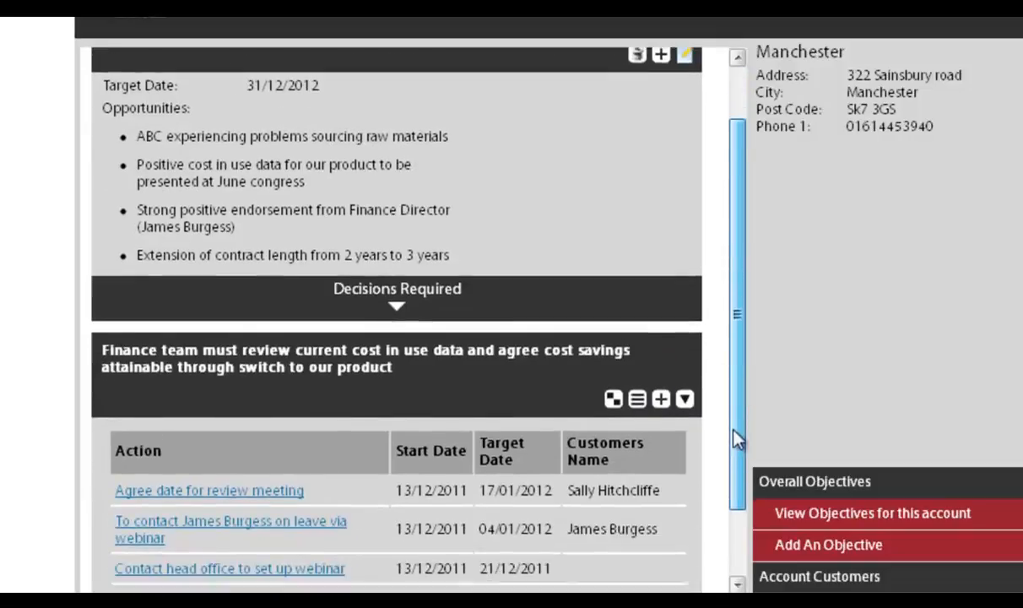
{"action": "scroll", "scroll_direction": "down", "scroll_amount": 3}
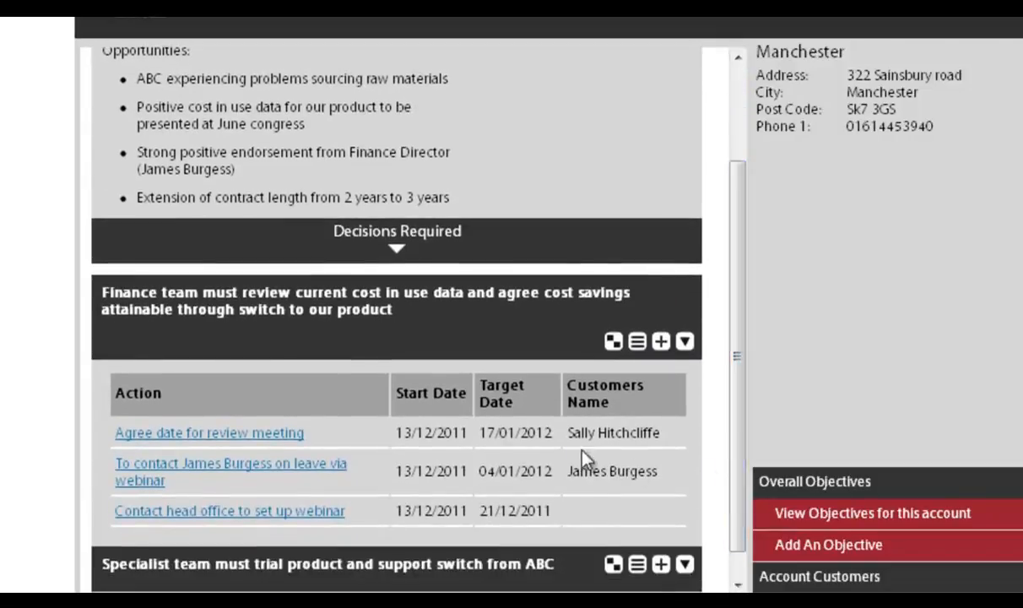
{"action": "mouse_move", "coordinate": [614, 341]}
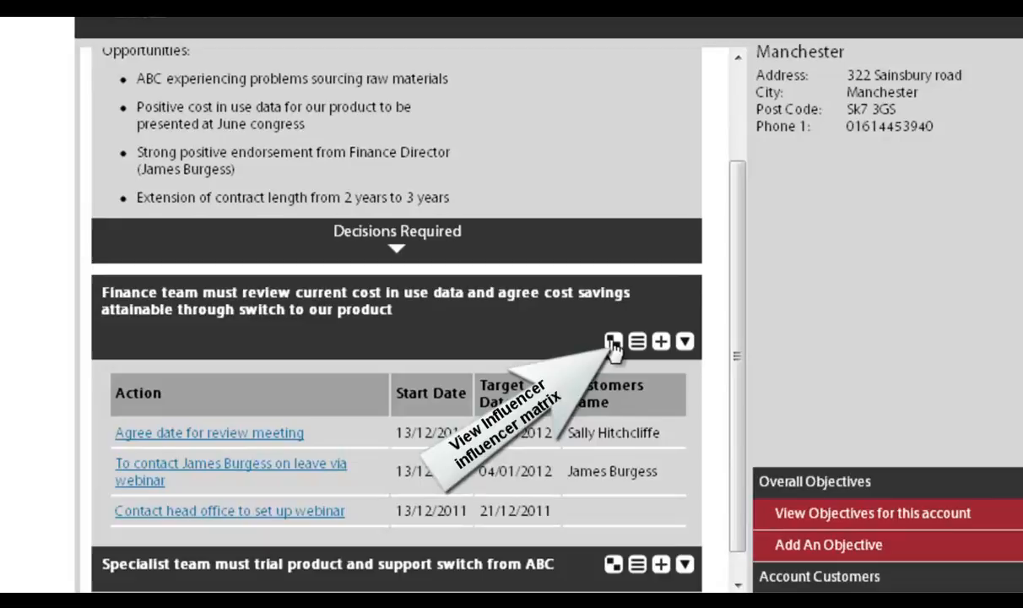
Step: Add the five customers as influencers and display the finance decision's graphical matrix
{"action": "left_click", "coordinate": [612, 341]}
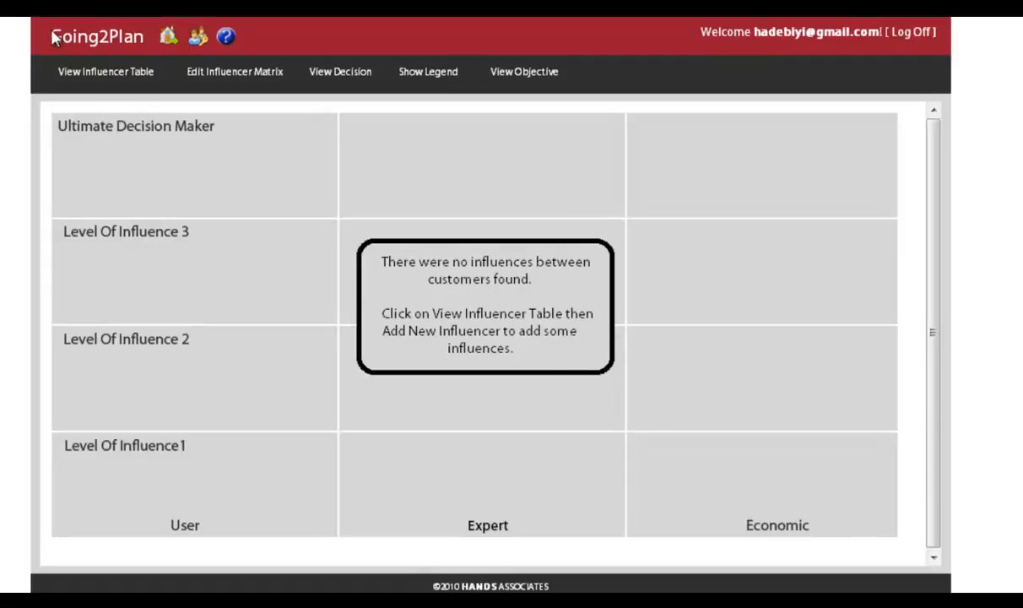
{"action": "left_click", "coordinate": [105, 71]}
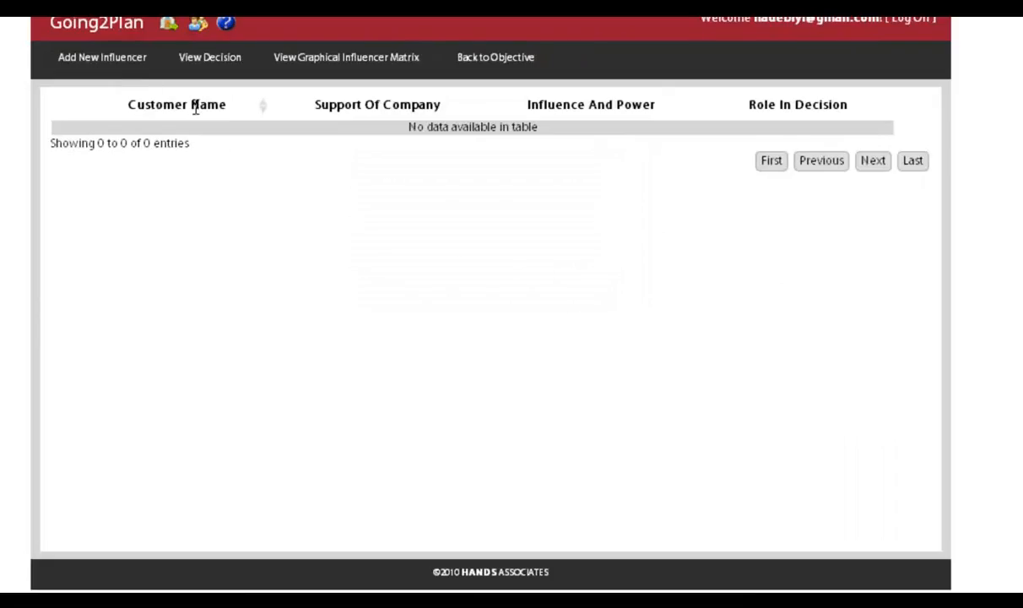
{"action": "left_click", "coordinate": [102, 57]}
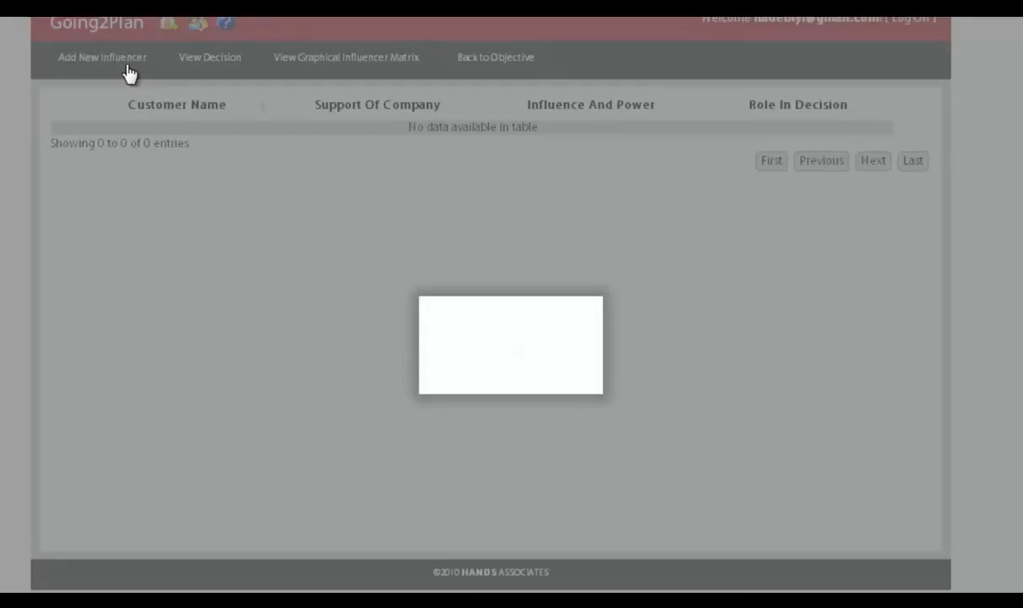
{"action": "left_click", "coordinate": [101, 56]}
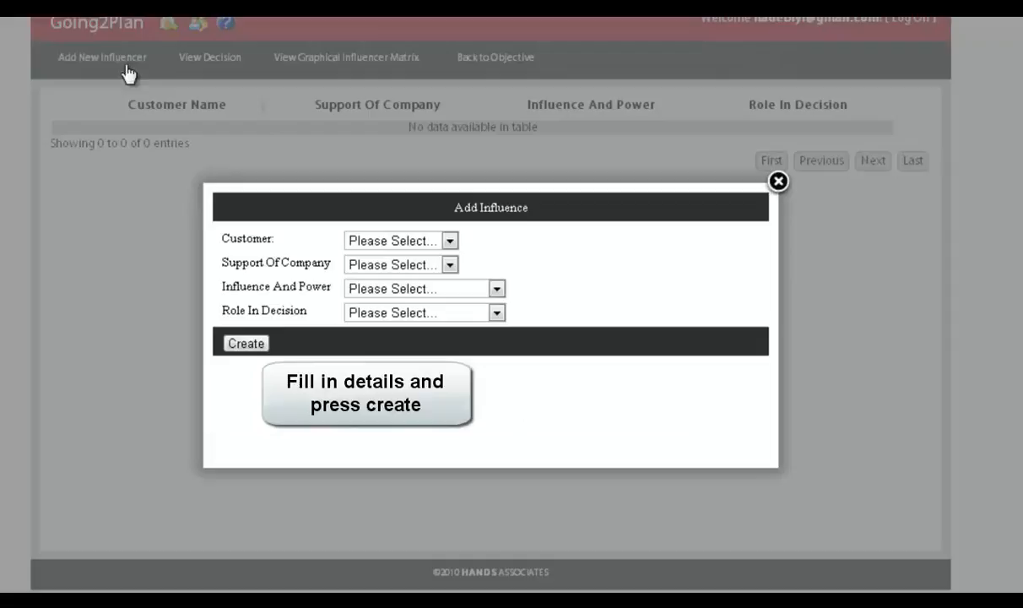
{"action": "left_click", "coordinate": [778, 181]}
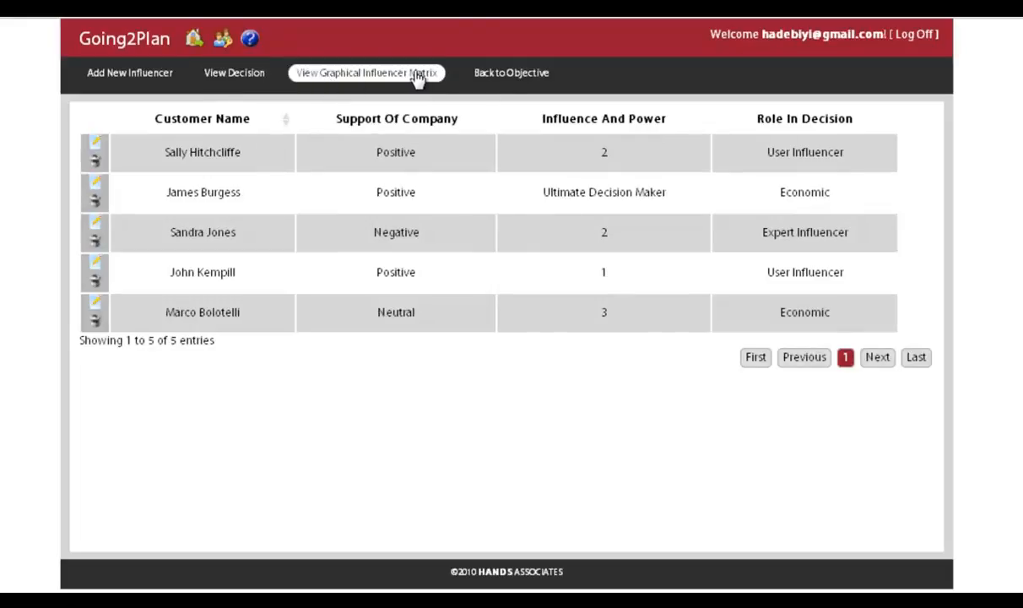
{"action": "left_click", "coordinate": [366, 73]}
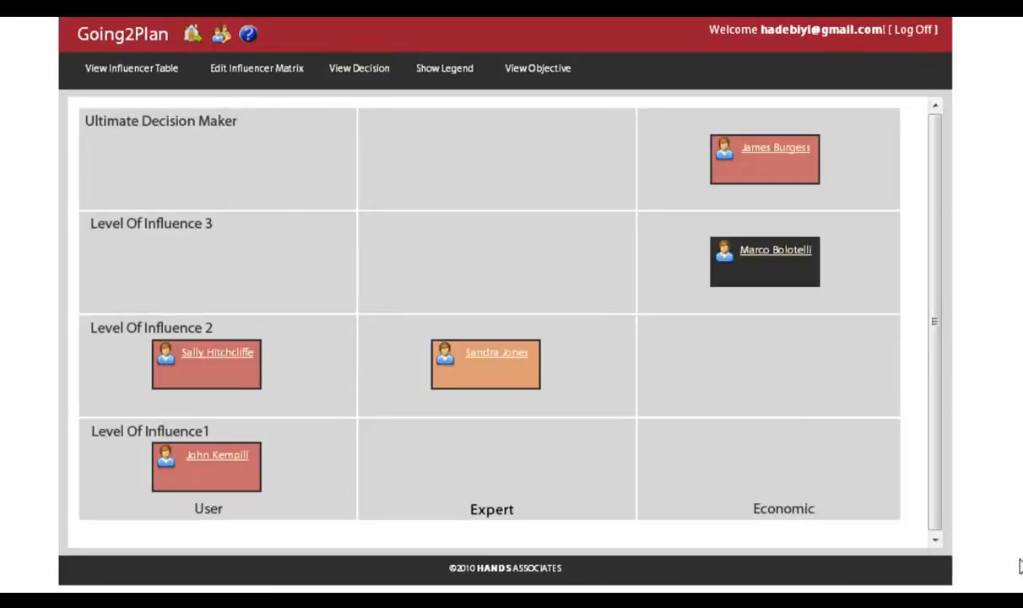
{"action": "mouse_move", "coordinate": [705, 346]}
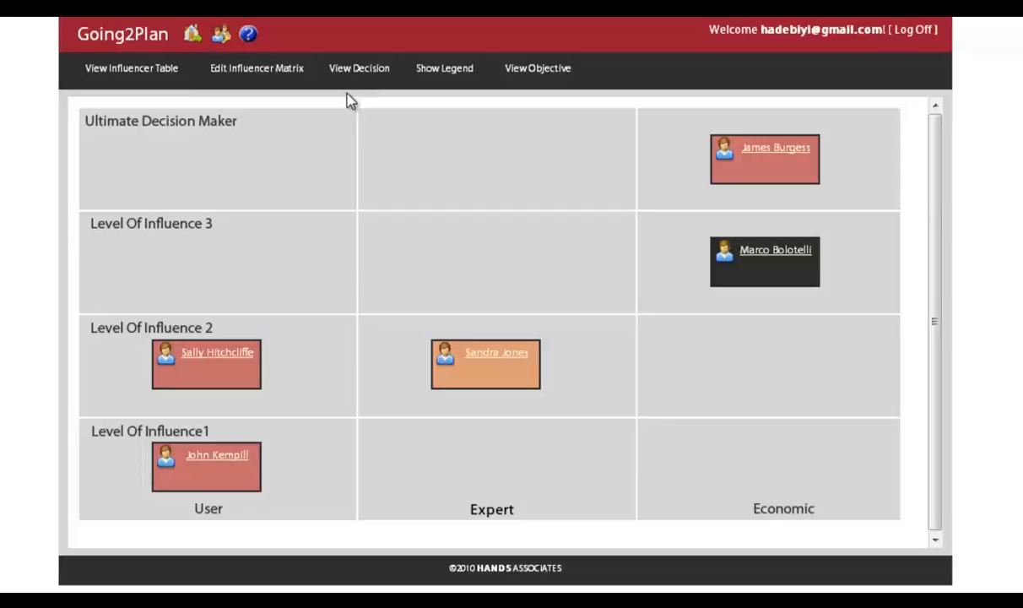
Step: Draw arrows Sally→Sandra, Sandra→Burgess, John→Sandra and Burgess→Sally in edit mode
{"action": "left_click", "coordinate": [256, 69]}
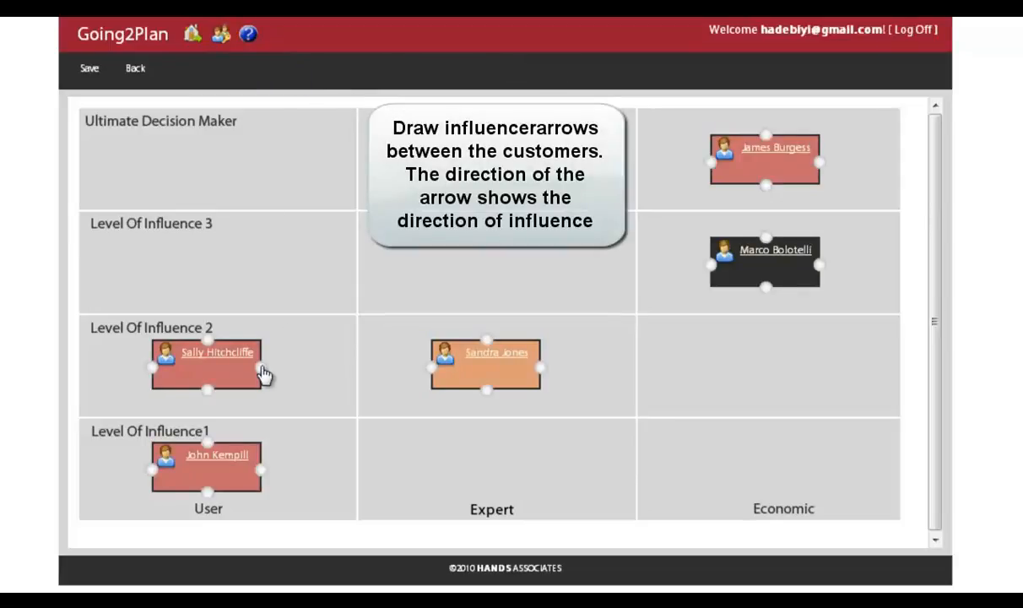
{"action": "left_click_drag", "start_coordinate": [262, 369], "coordinate": [430, 360]}
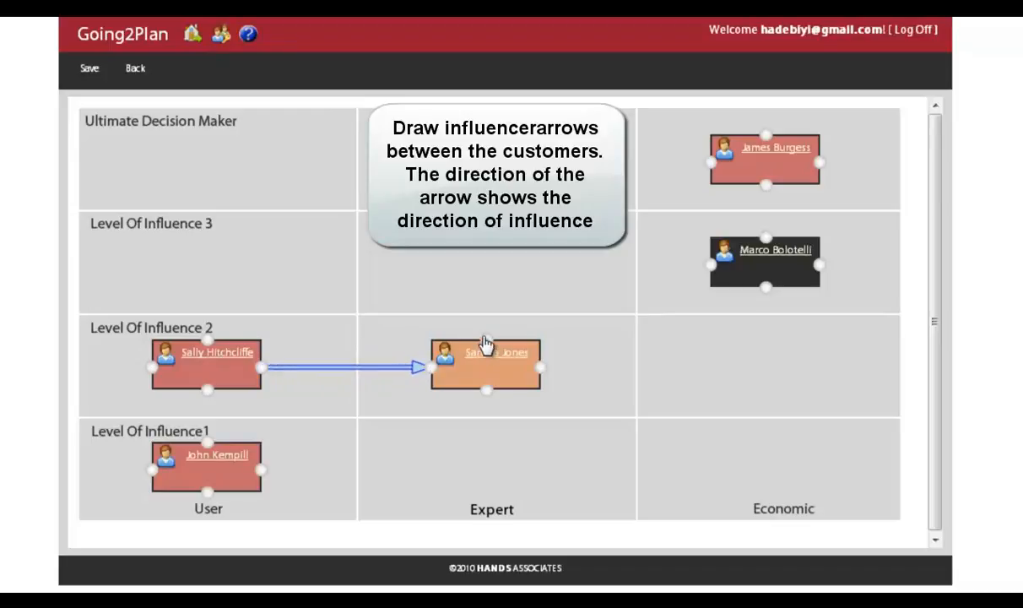
{"action": "left_click_drag", "start_coordinate": [485, 346], "coordinate": [709, 156]}
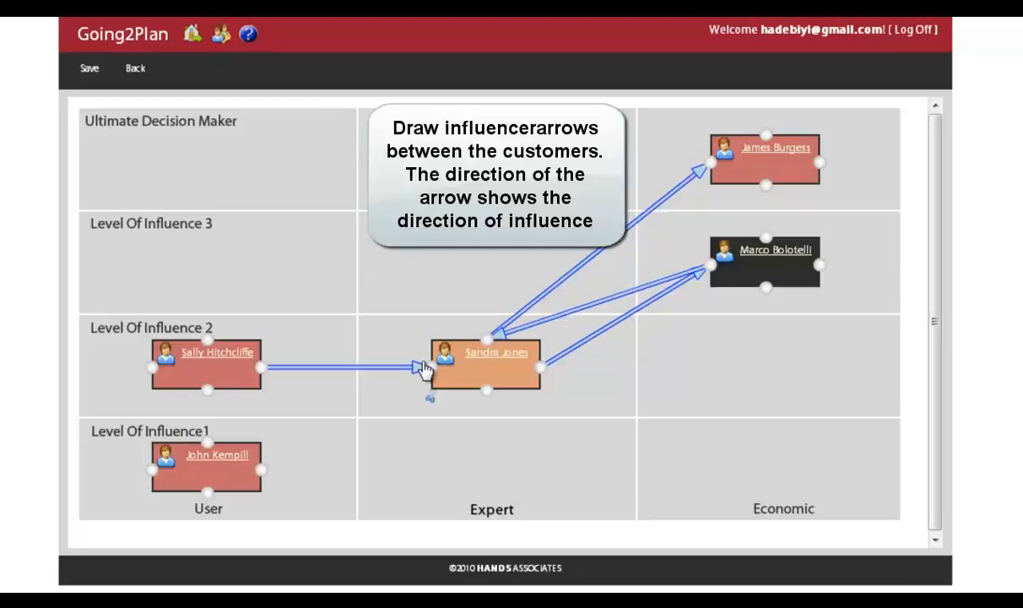
{"action": "left_click_drag", "start_coordinate": [262, 468], "coordinate": [363, 456]}
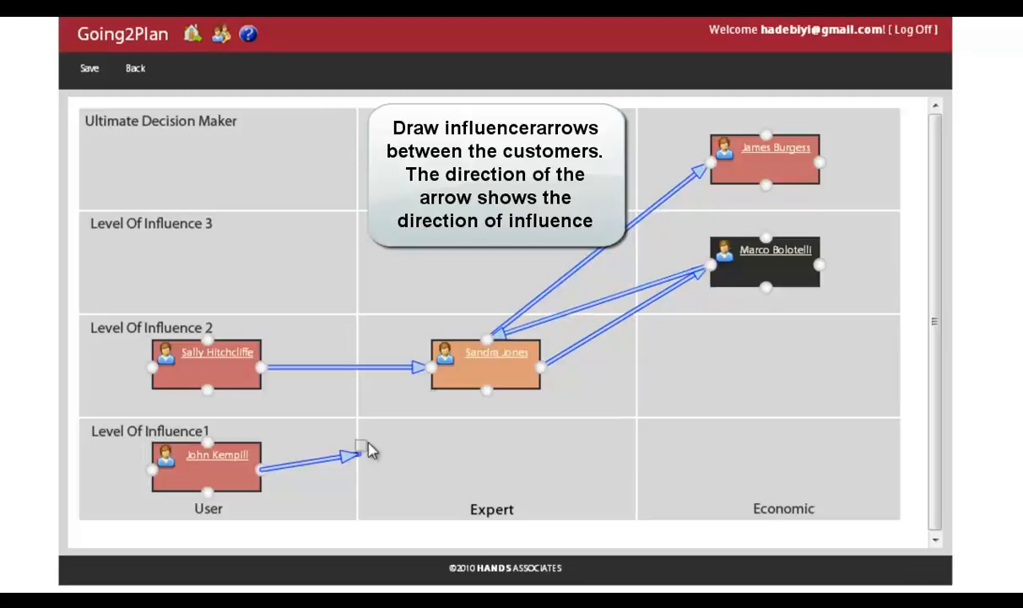
{"action": "left_click_drag", "start_coordinate": [262, 460], "coordinate": [485, 392]}
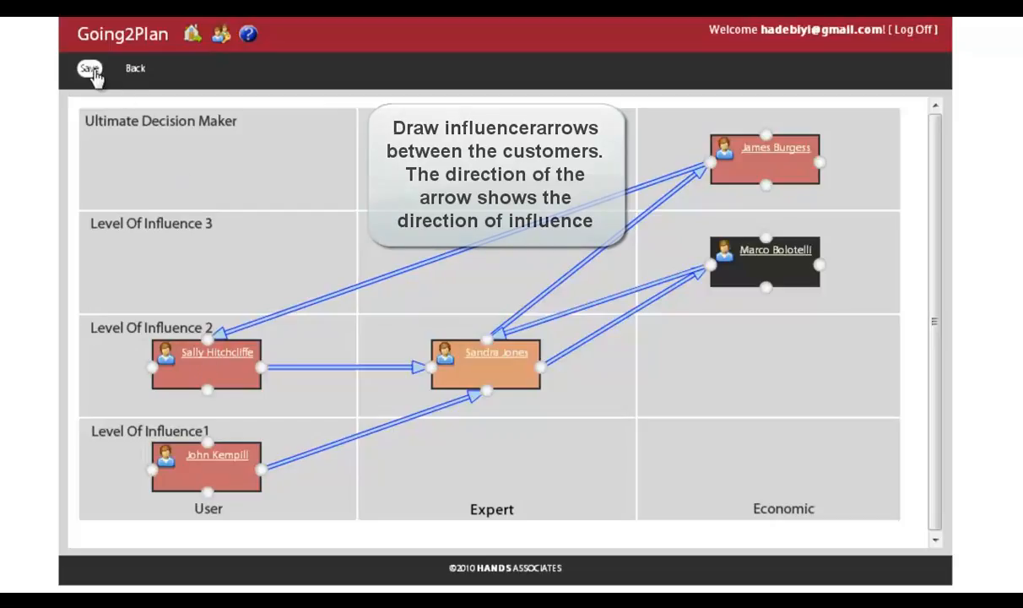
Step: Save the drawn arrows and return to the read-only influencer matrix
{"action": "left_click", "coordinate": [90, 68]}
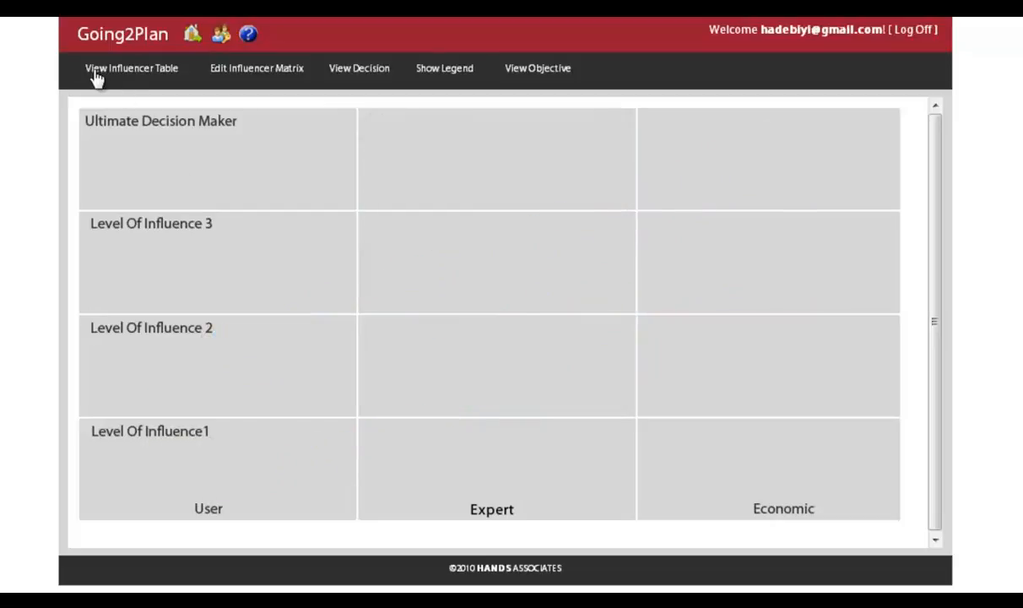
{"action": "left_click", "coordinate": [131, 68]}
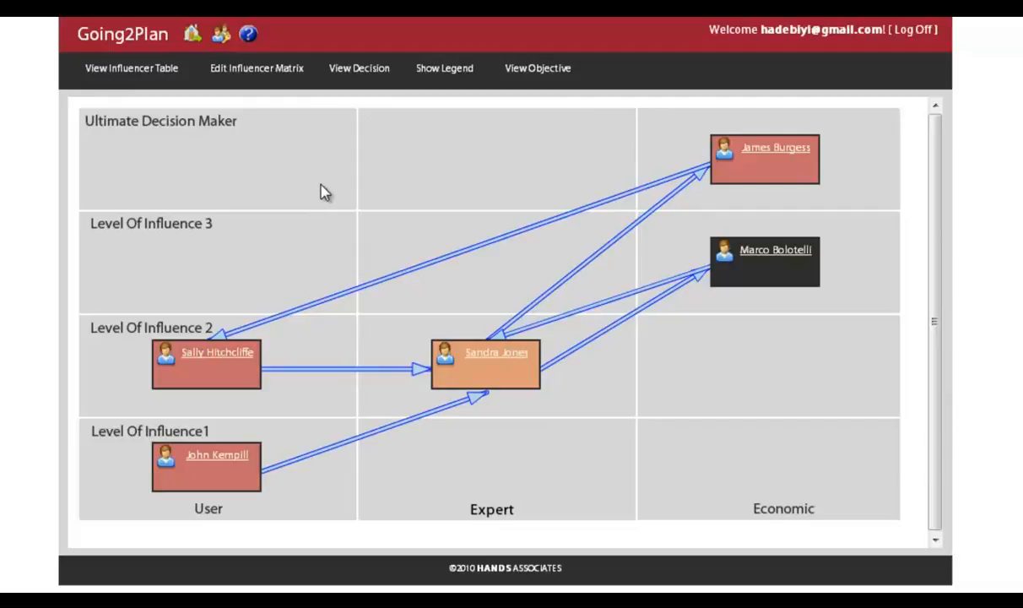
{"action": "mouse_move", "coordinate": [401, 158]}
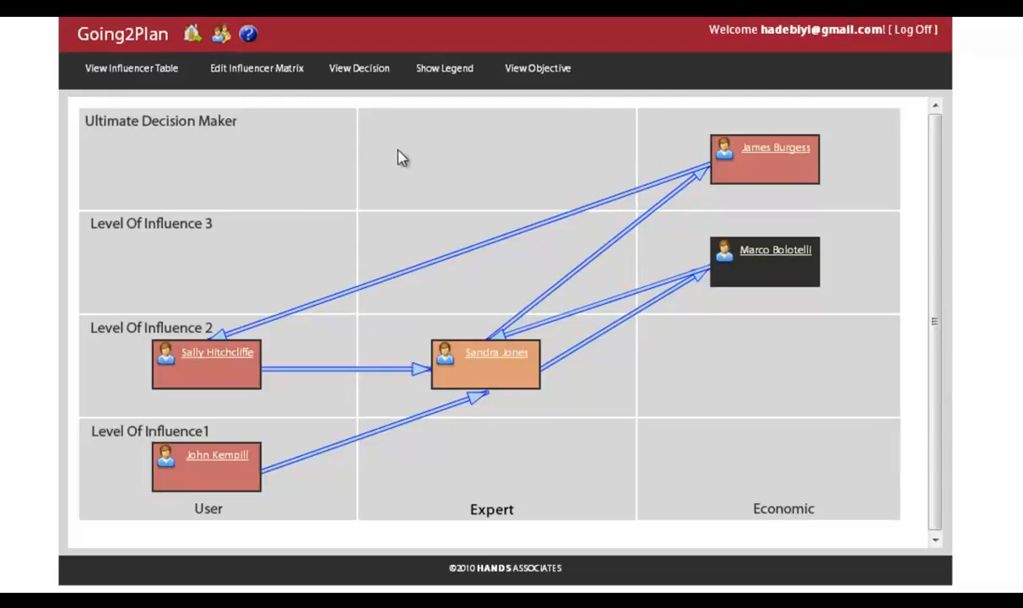
{"action": "mouse_move", "coordinate": [521, 100]}
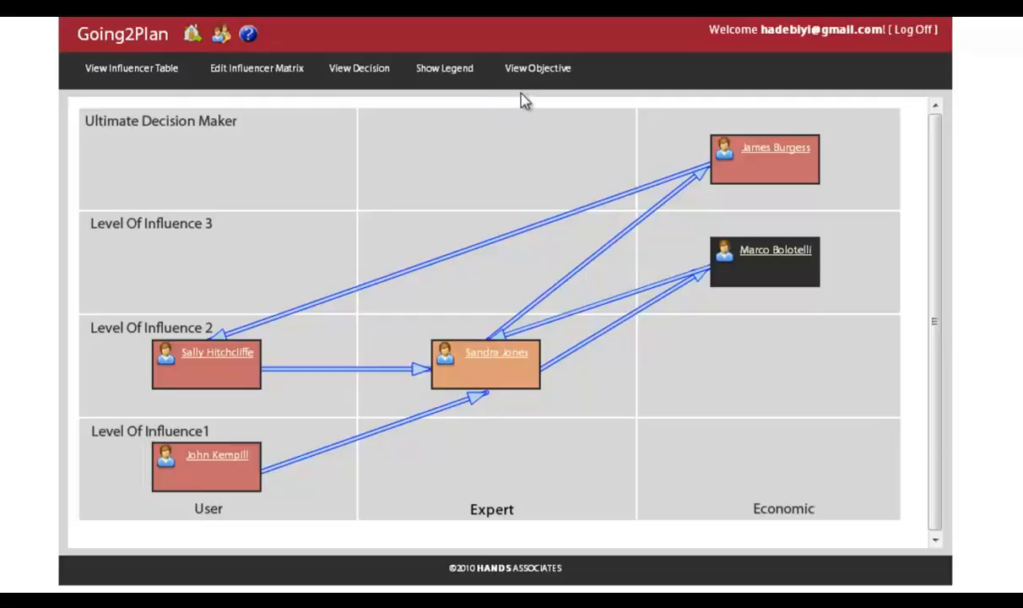
{"action": "mouse_move", "coordinate": [781, 150]}
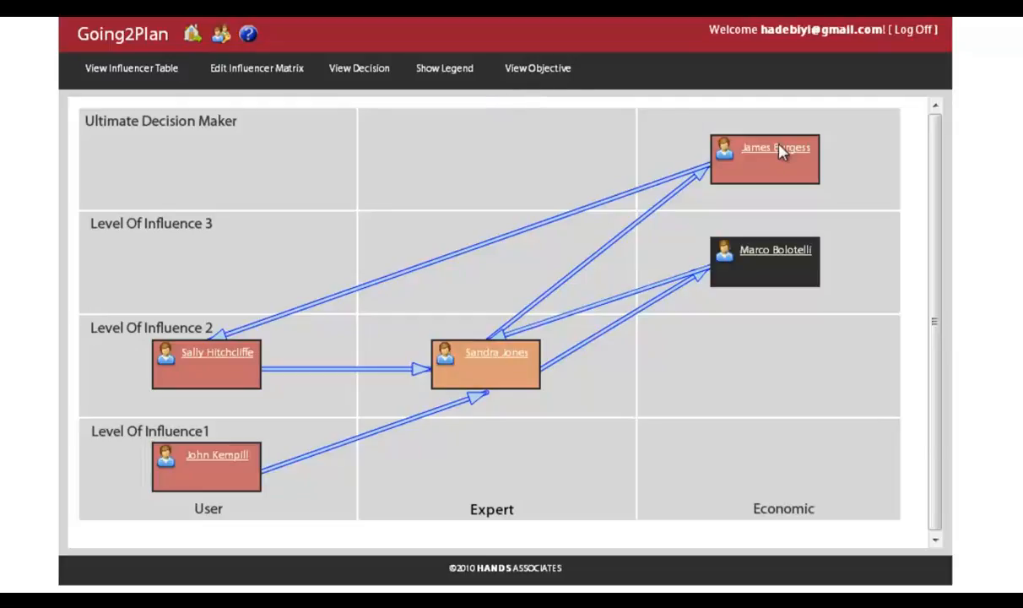
{"action": "mouse_move", "coordinate": [780, 156]}
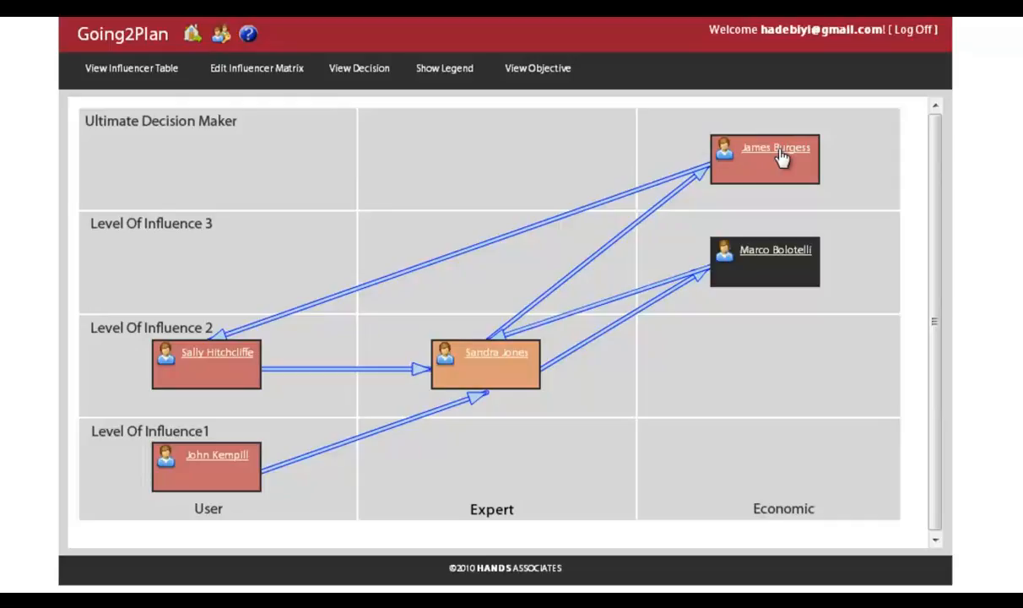
{"action": "left_click", "coordinate": [764, 159]}
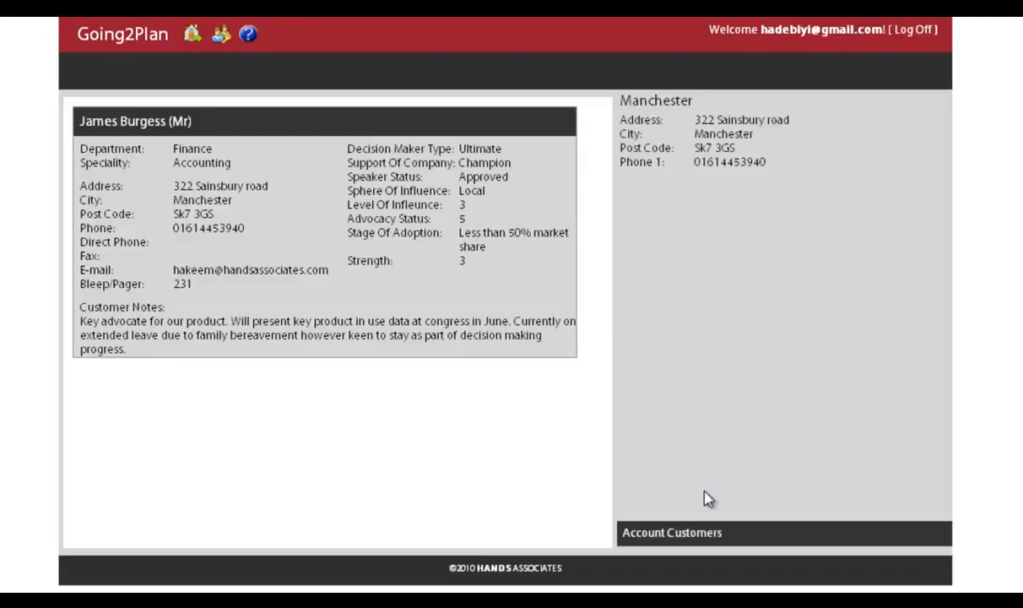
{"action": "left_click", "coordinate": [672, 532]}
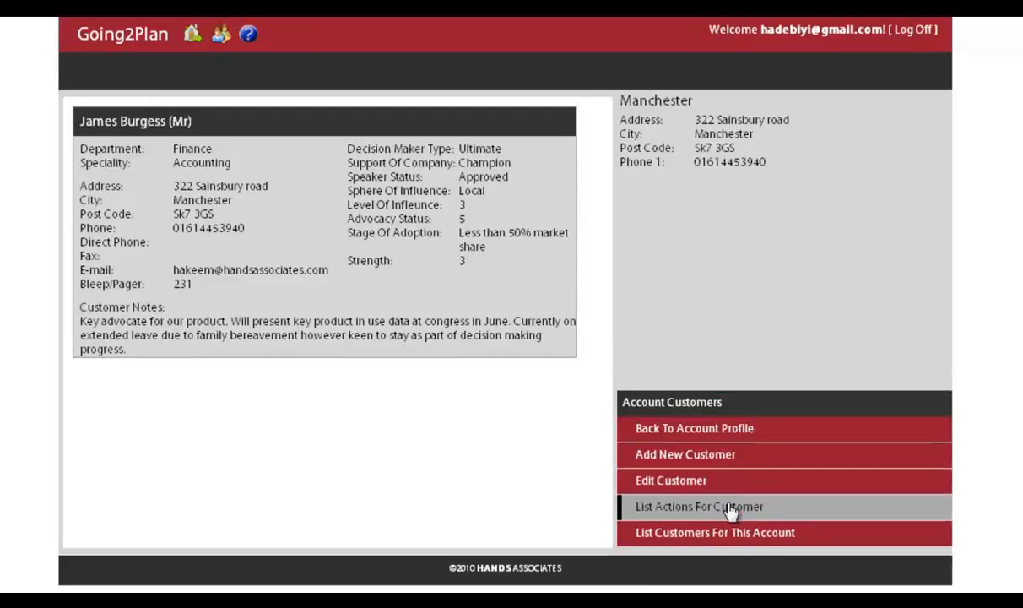
{"action": "left_click", "coordinate": [699, 507]}
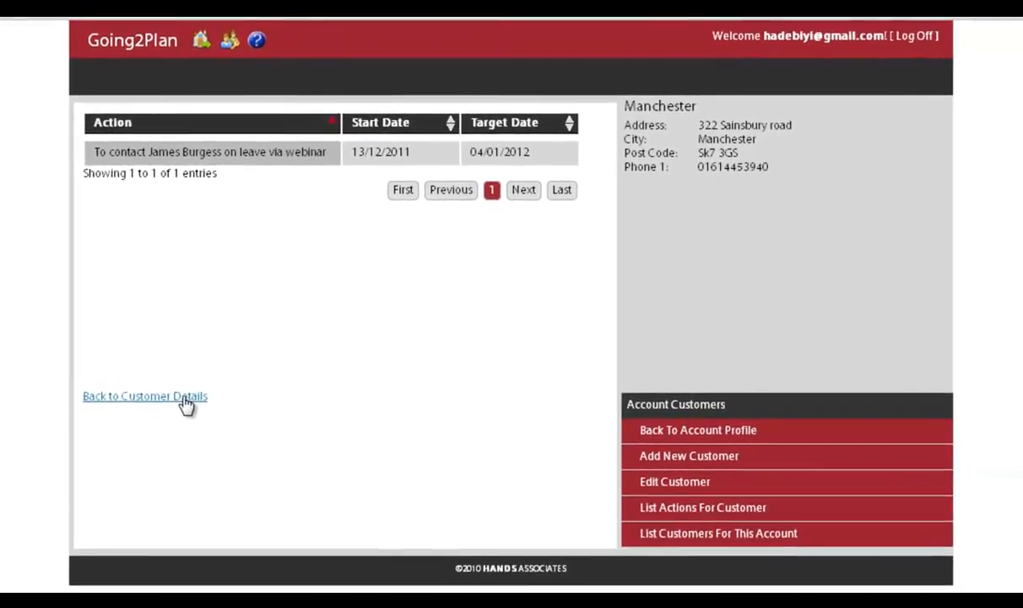
{"action": "left_click", "coordinate": [145, 396]}
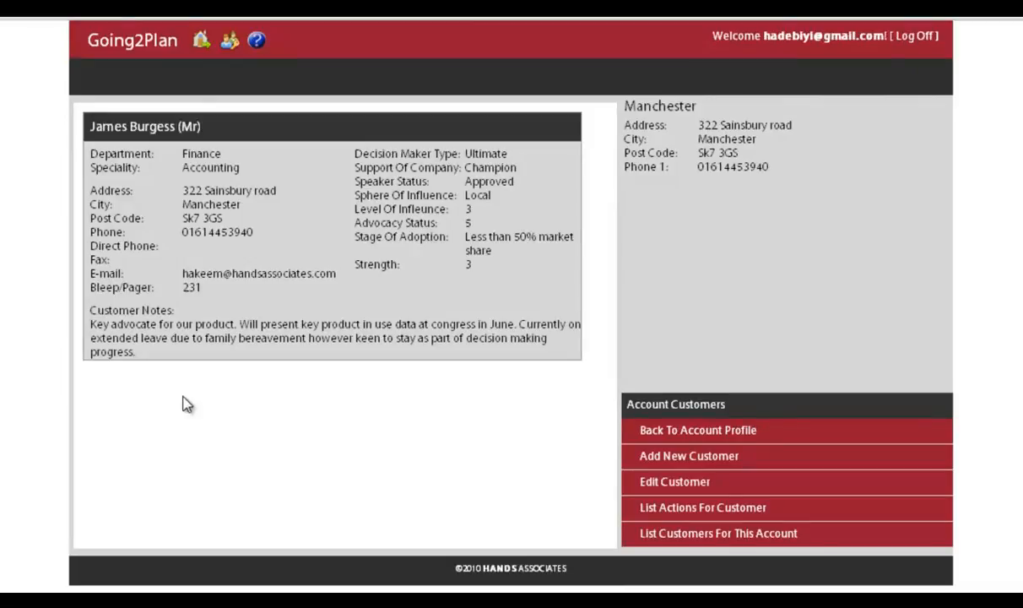
{"action": "mouse_move", "coordinate": [987, 588]}
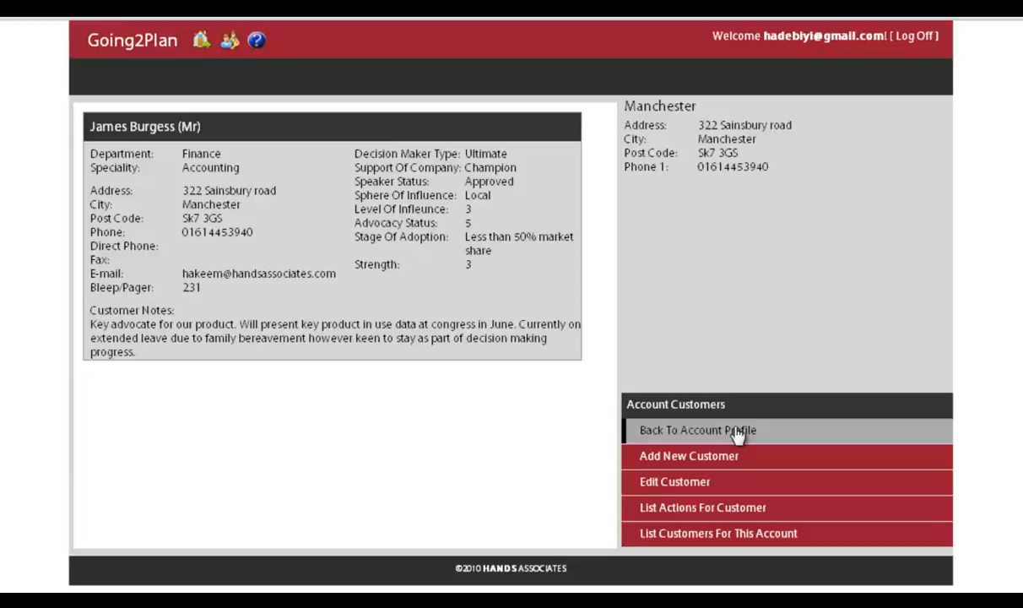
Step: Return to the Manchester account profile via Back To Account Profile
{"action": "left_click", "coordinate": [698, 430]}
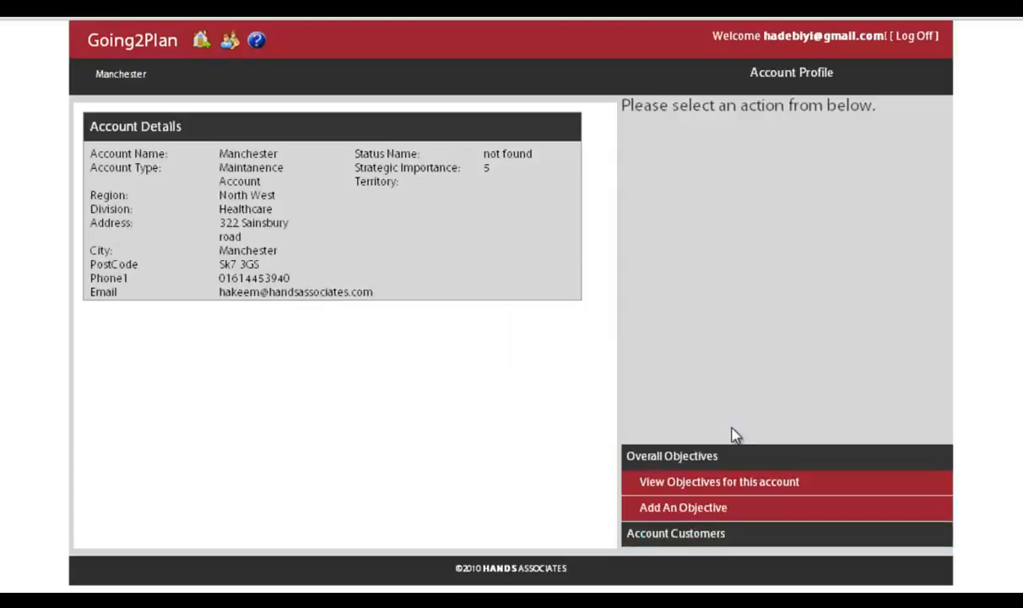
{"action": "mouse_move", "coordinate": [230, 42]}
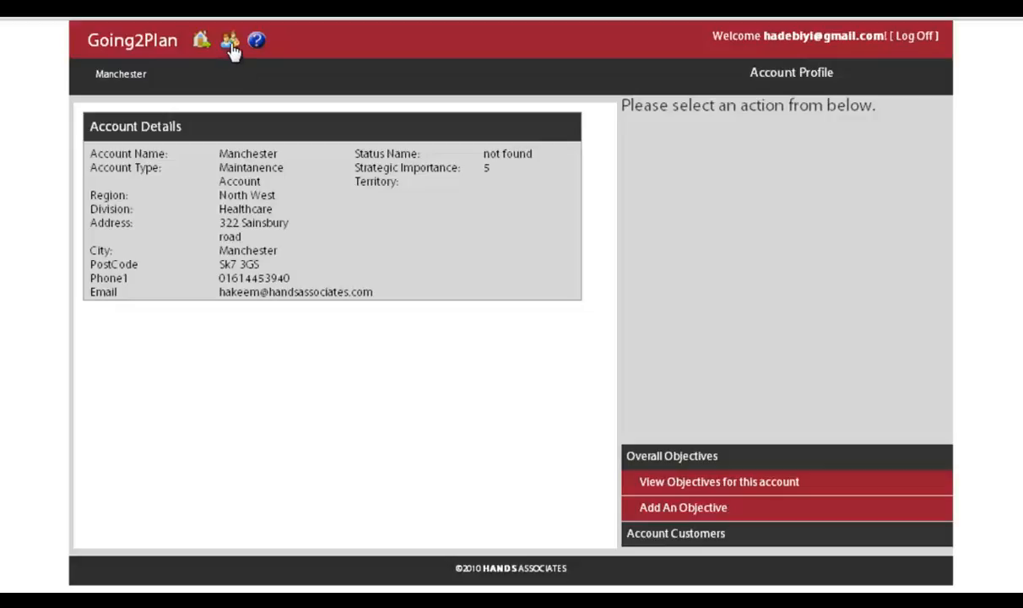